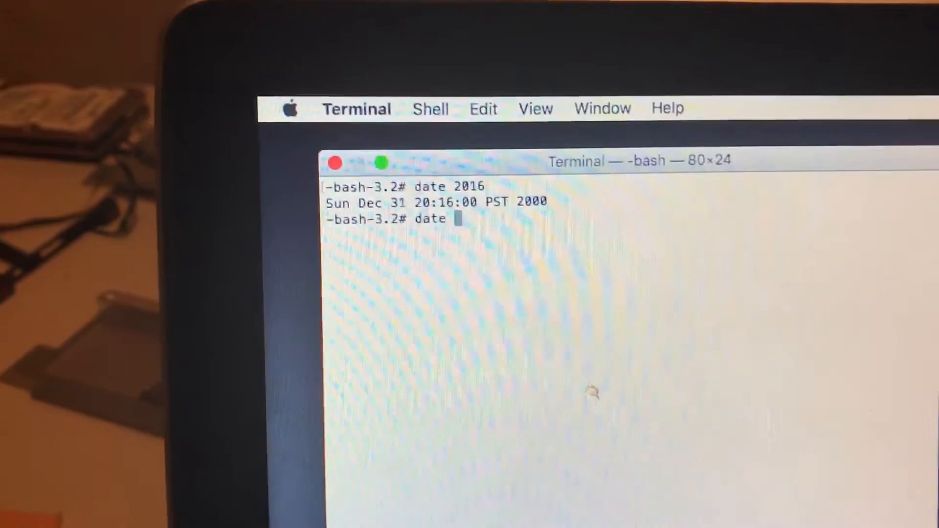
text(09)
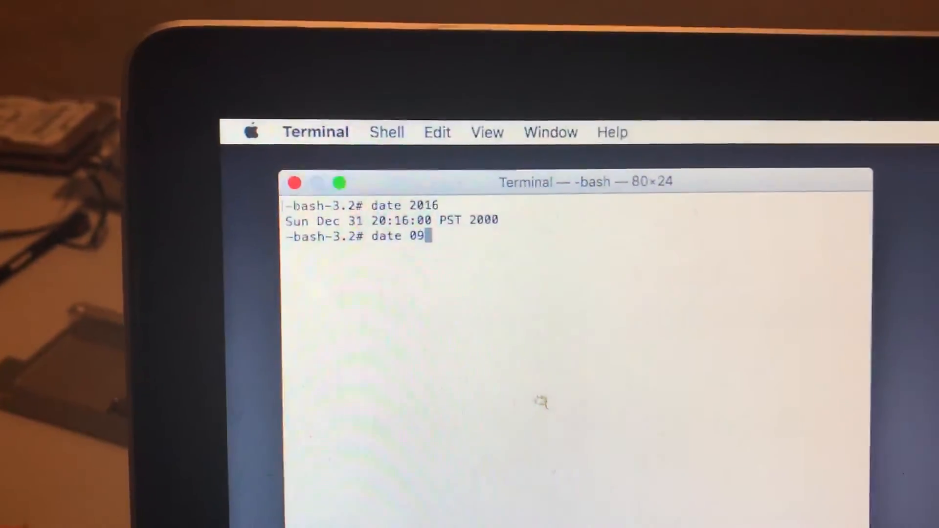
text(28)
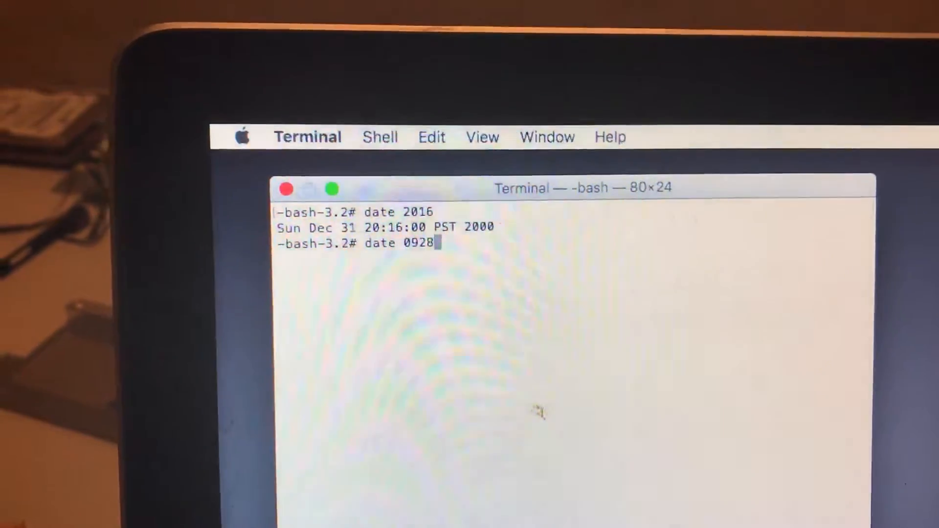
text(12)
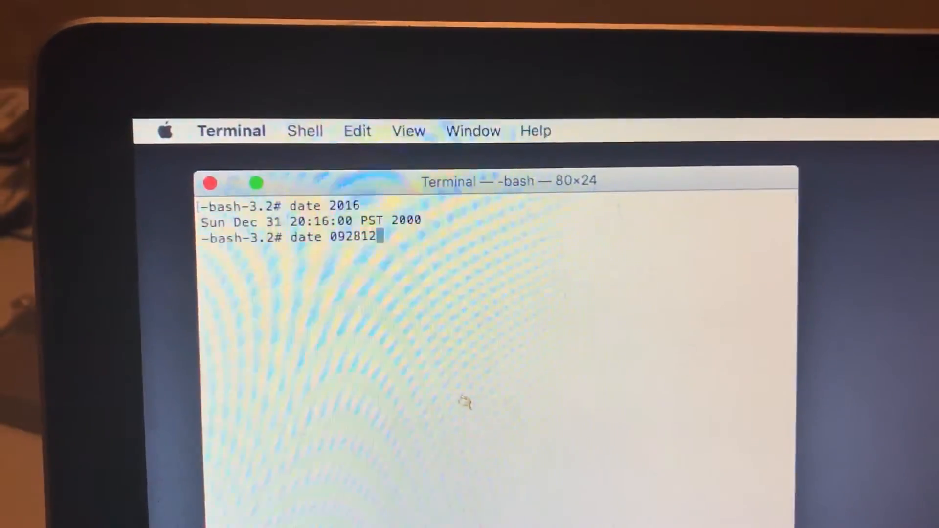
text(45)
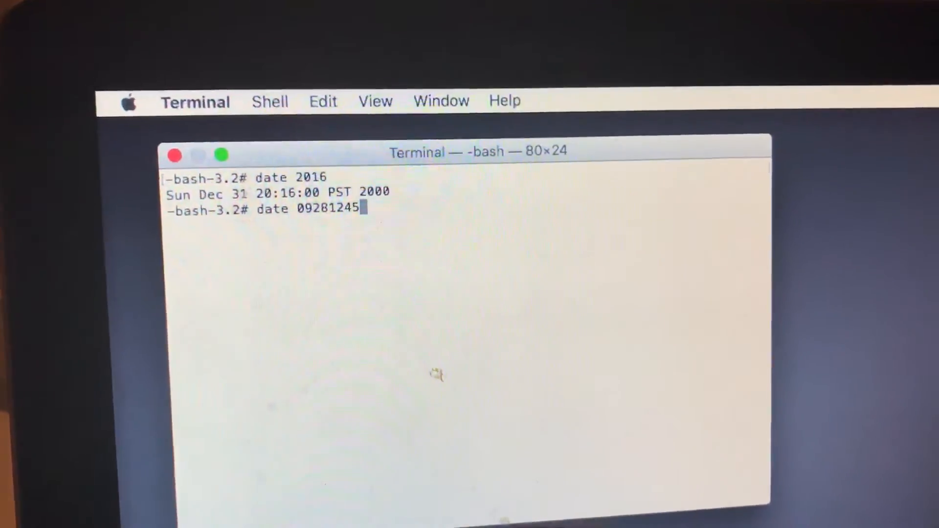
text(16)
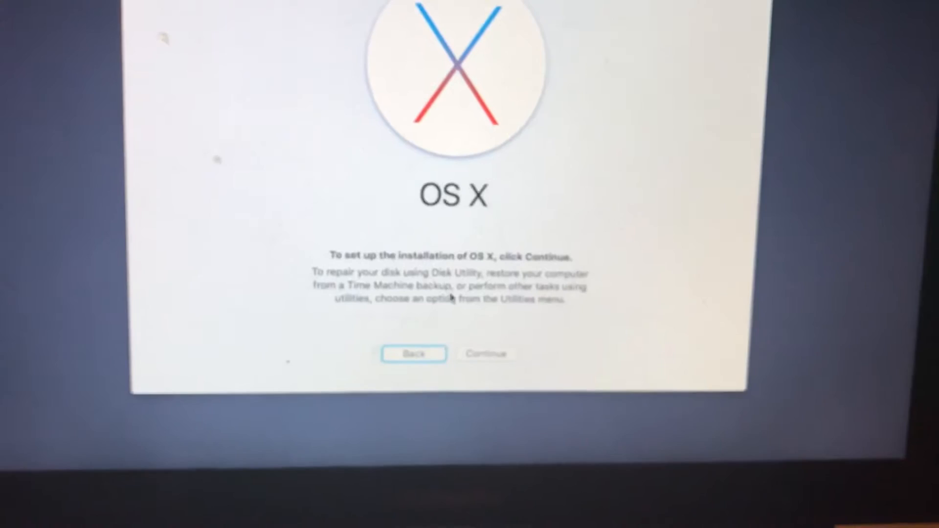
Continue past the OS X welcome screen to the license agreement.
click(486, 353)
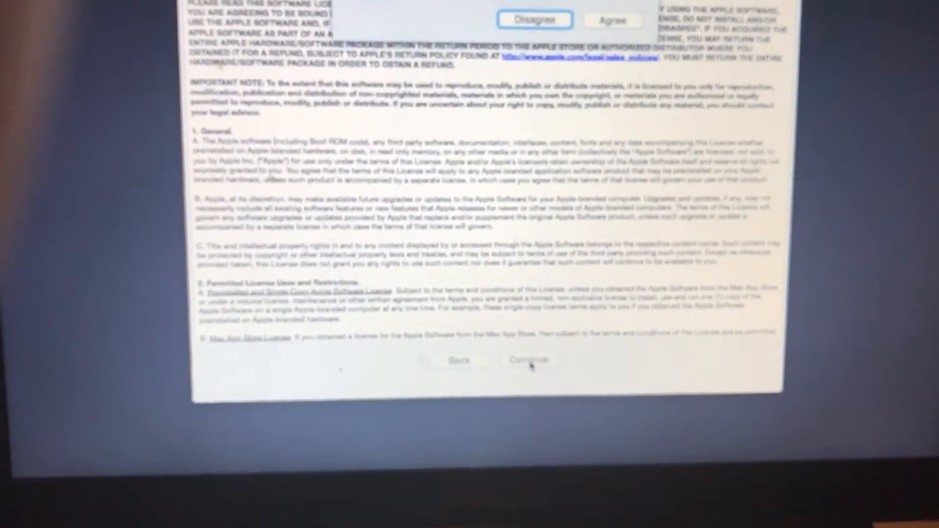
Accept the software license agreement to reach the disk-selection screen.
click(528, 360)
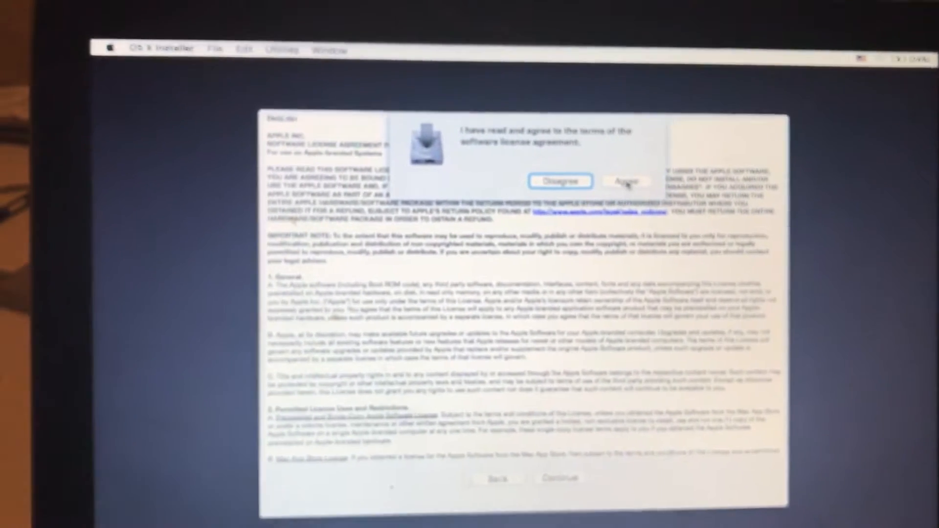
click(625, 181)
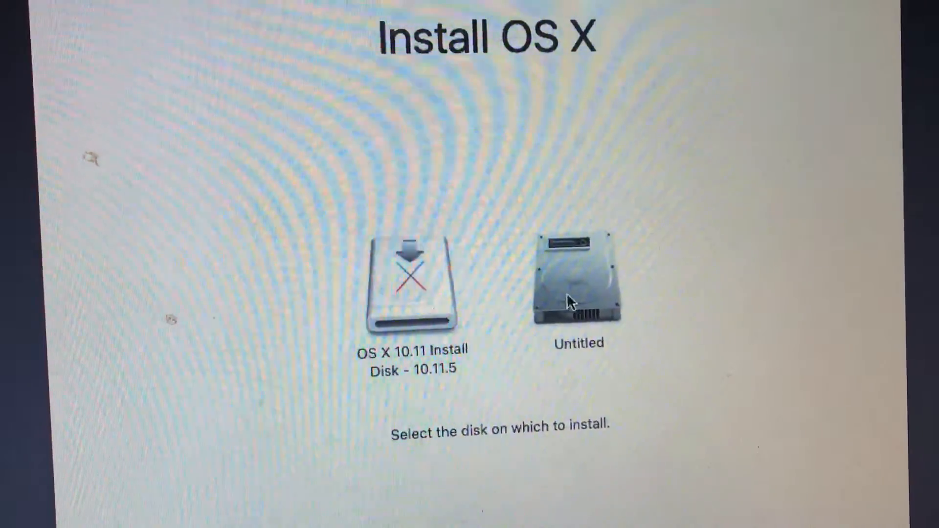
Choose the Untitled disk as the destination and begin installing OS X onto it.
click(578, 278)
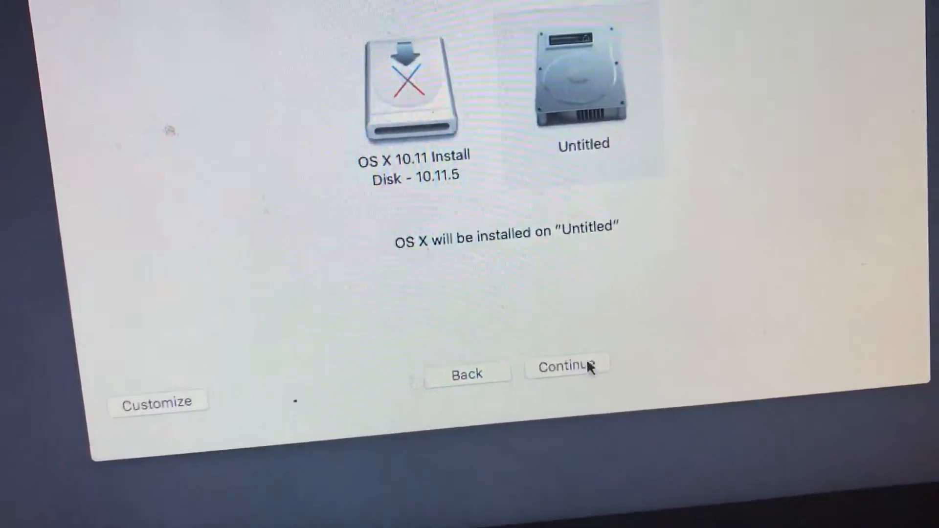
click(563, 366)
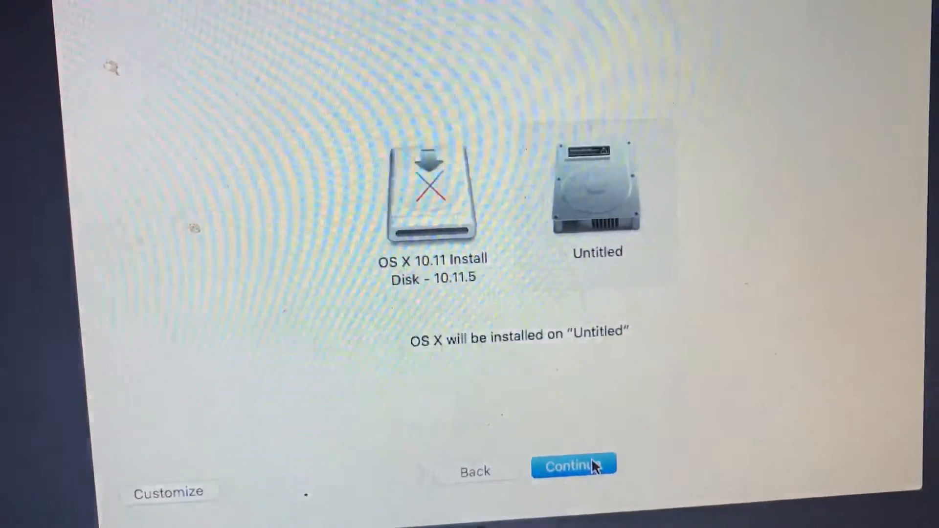
click(573, 467)
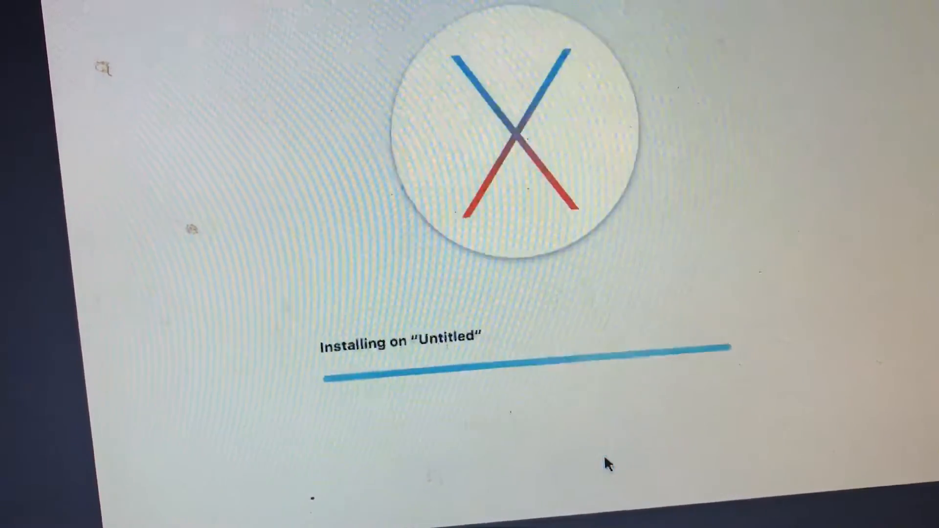